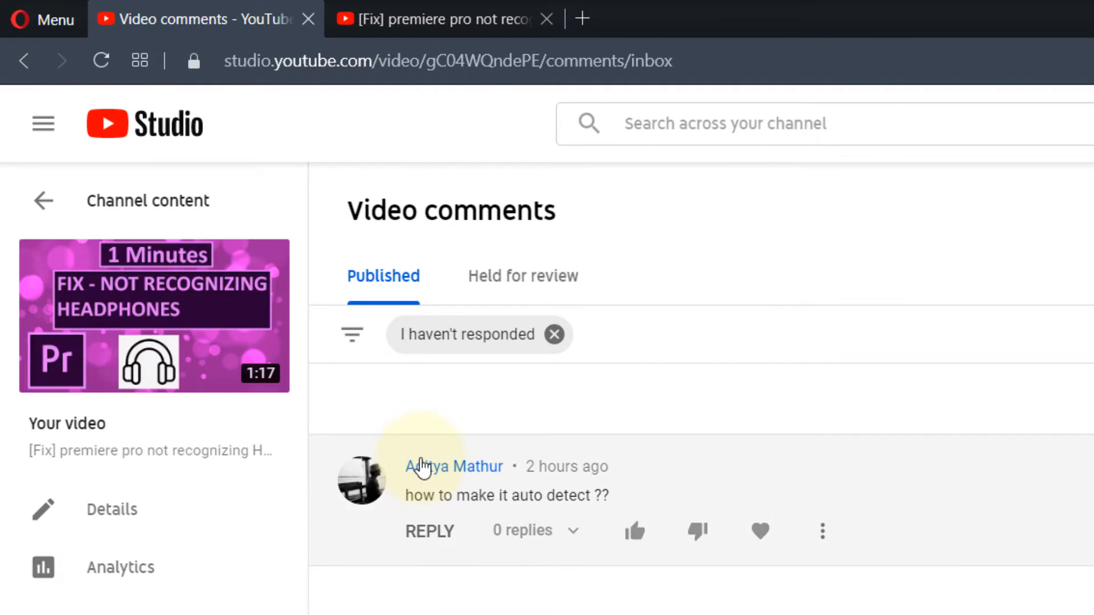
mouse_move(312, 384)
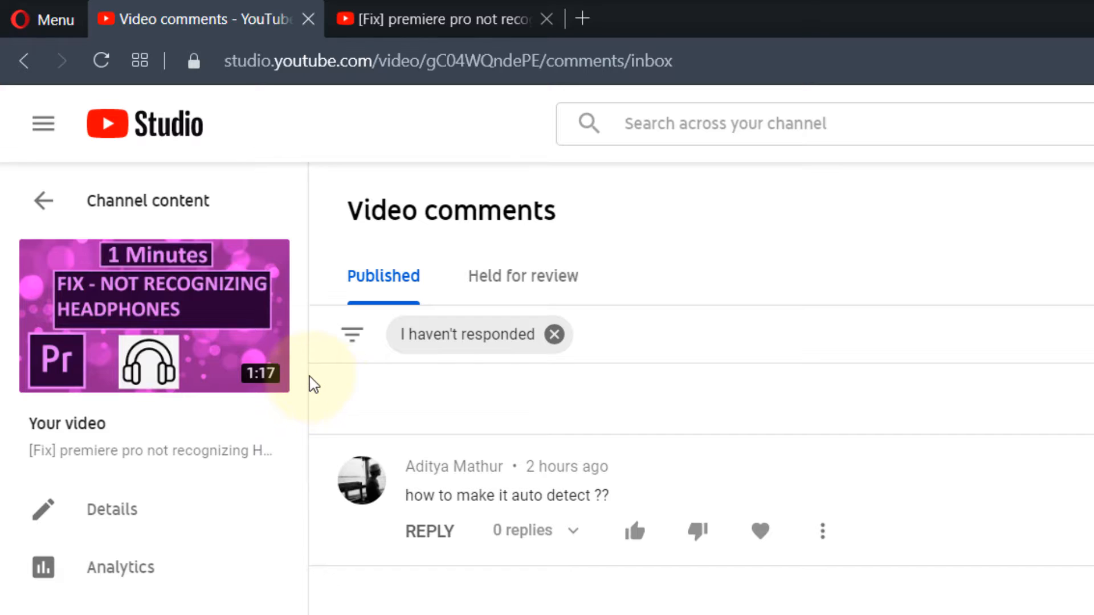
mouse_move(429, 410)
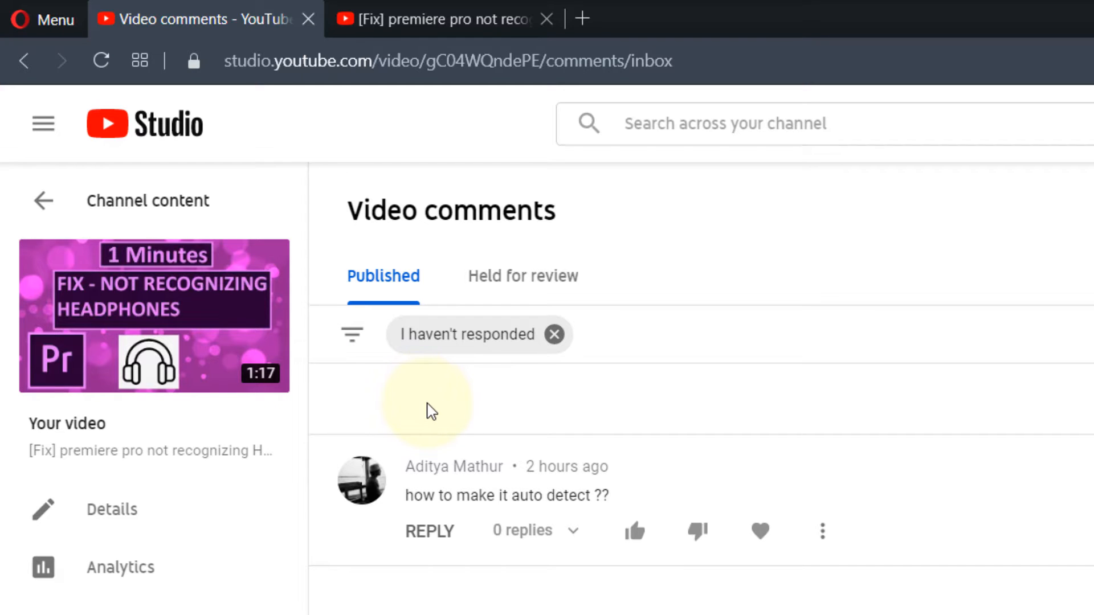
mouse_move(621, 493)
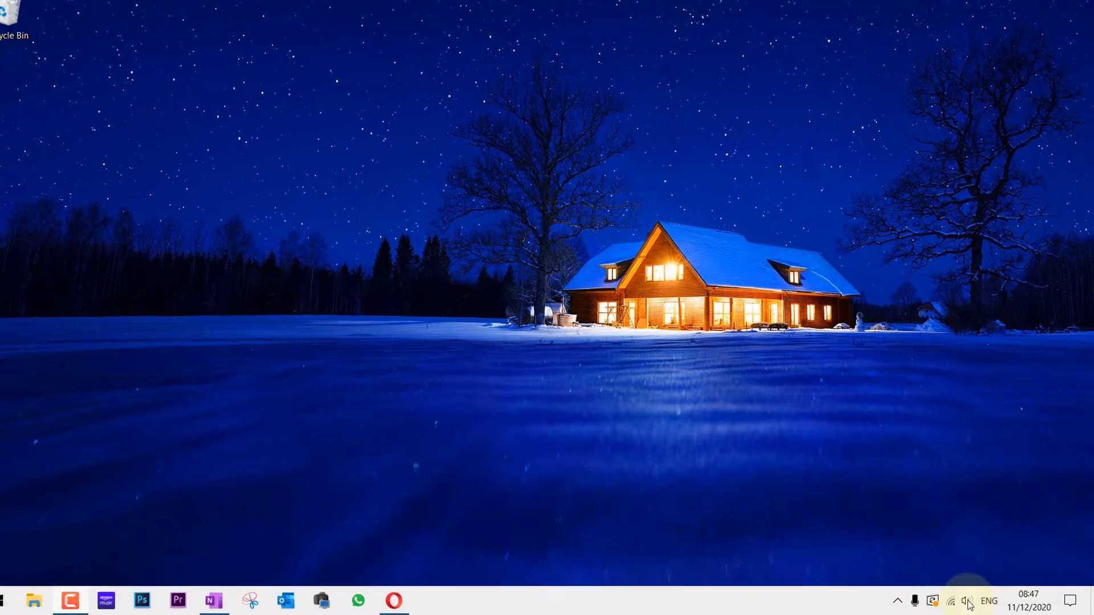
Check the taskbar sound icon and bring Premiere Pro's project window to the front
left_click(967, 600)
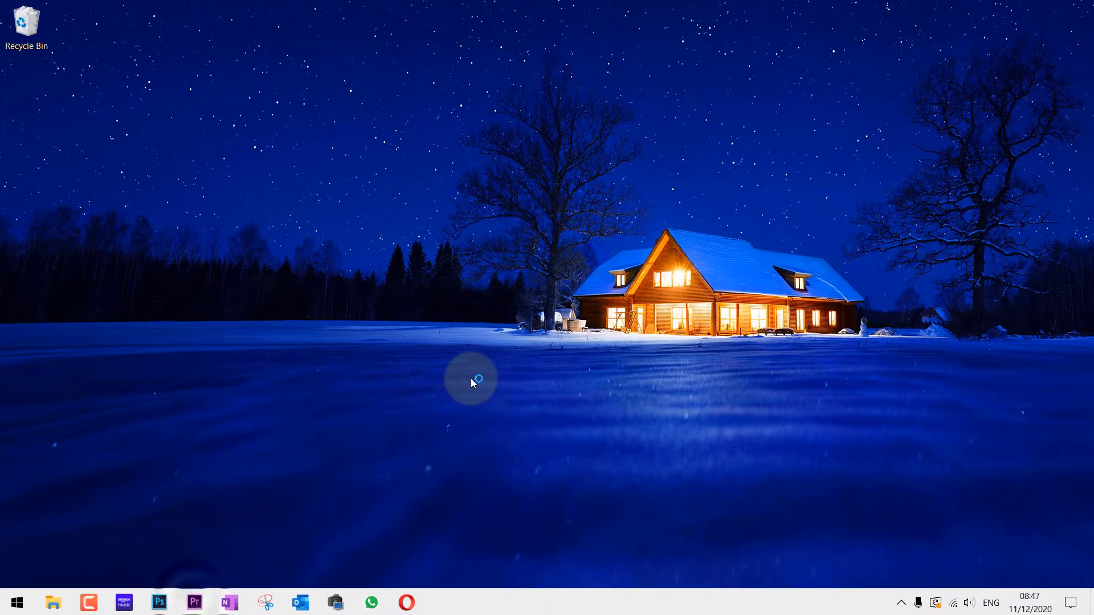
left_click(194, 602)
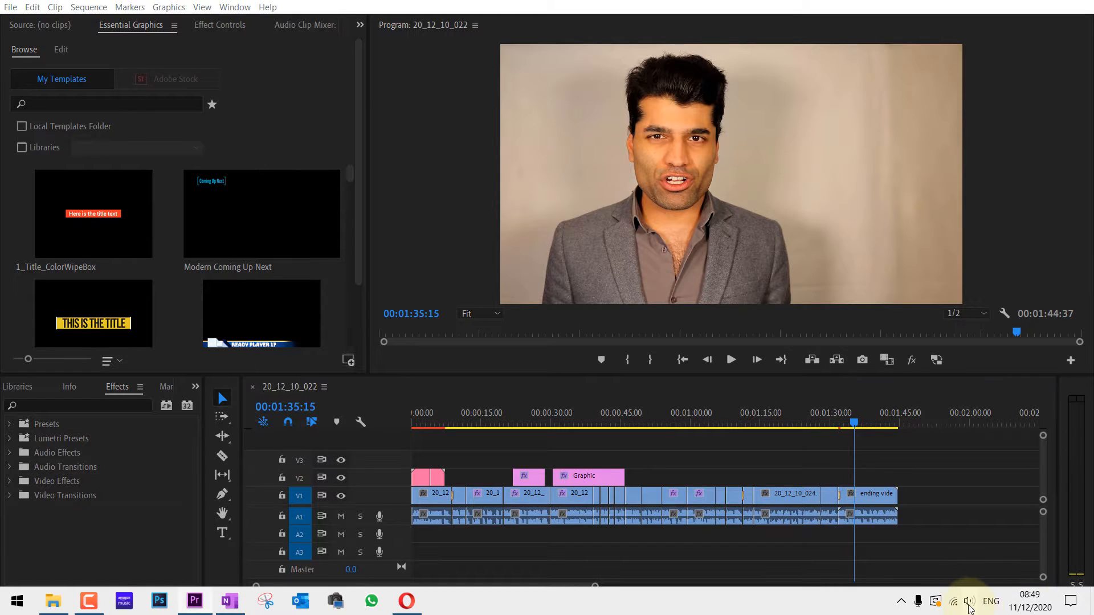
left_click(967, 601)
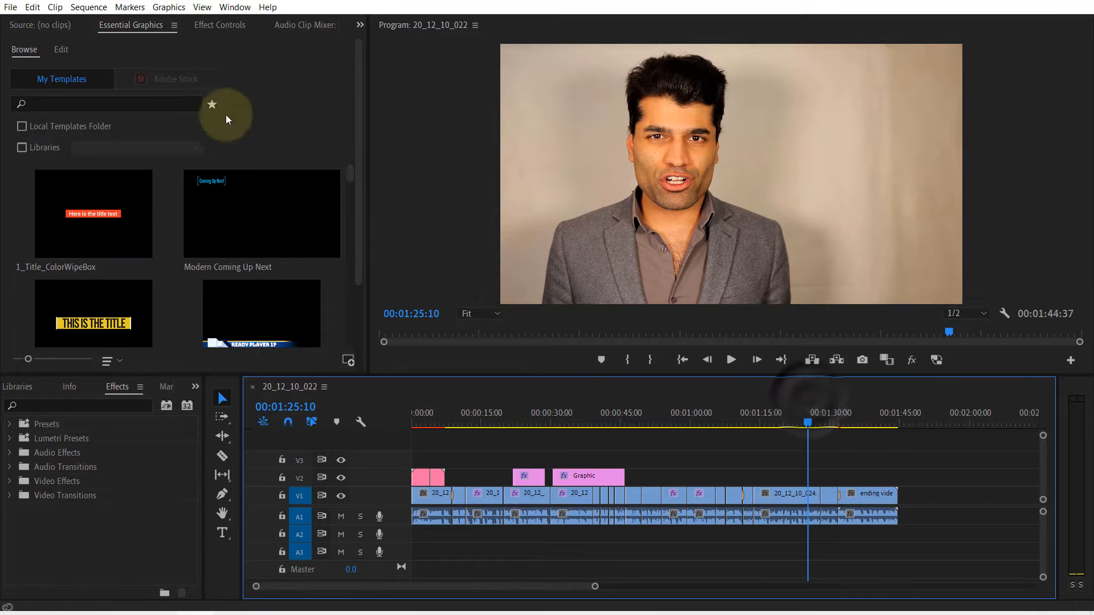
Set Audio Hardware Default Output to Headphones (High Definition Audio Device) and confirm with OK
left_click(32, 7)
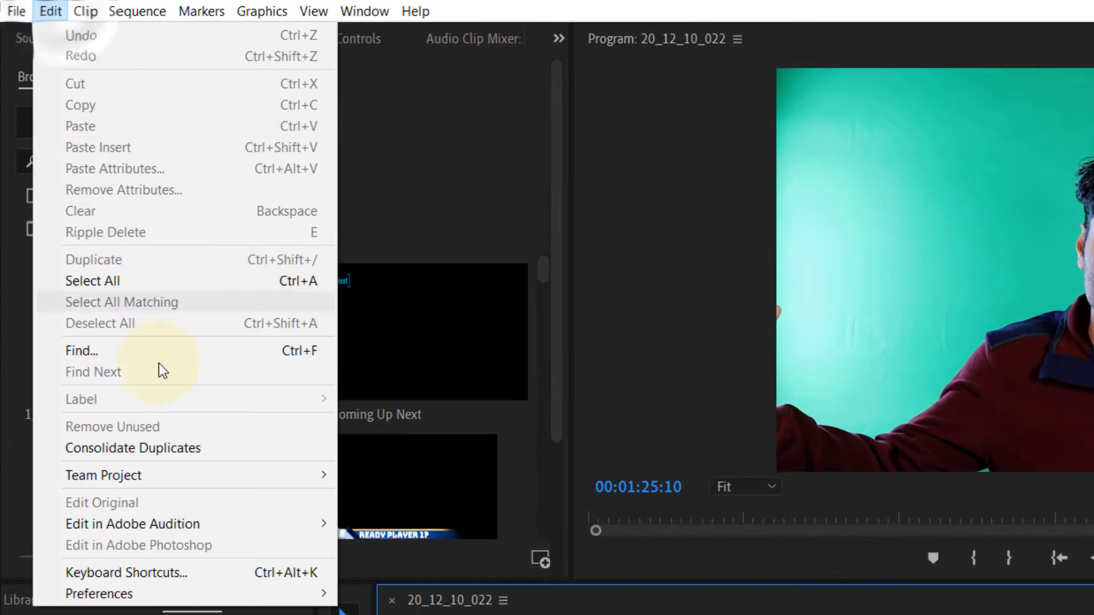
mouse_move(98, 594)
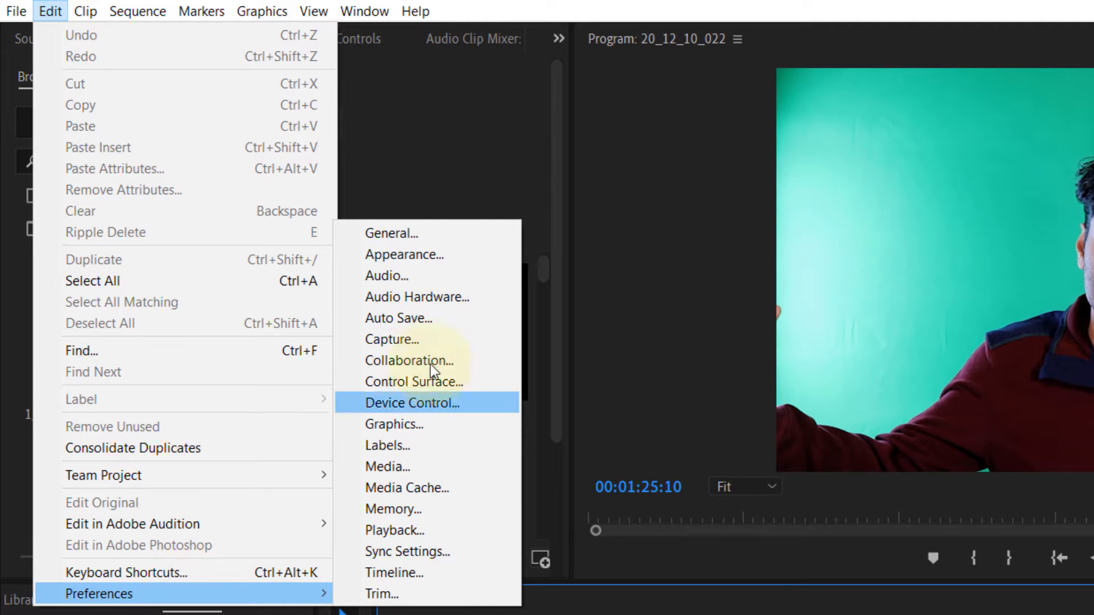
mouse_move(480, 307)
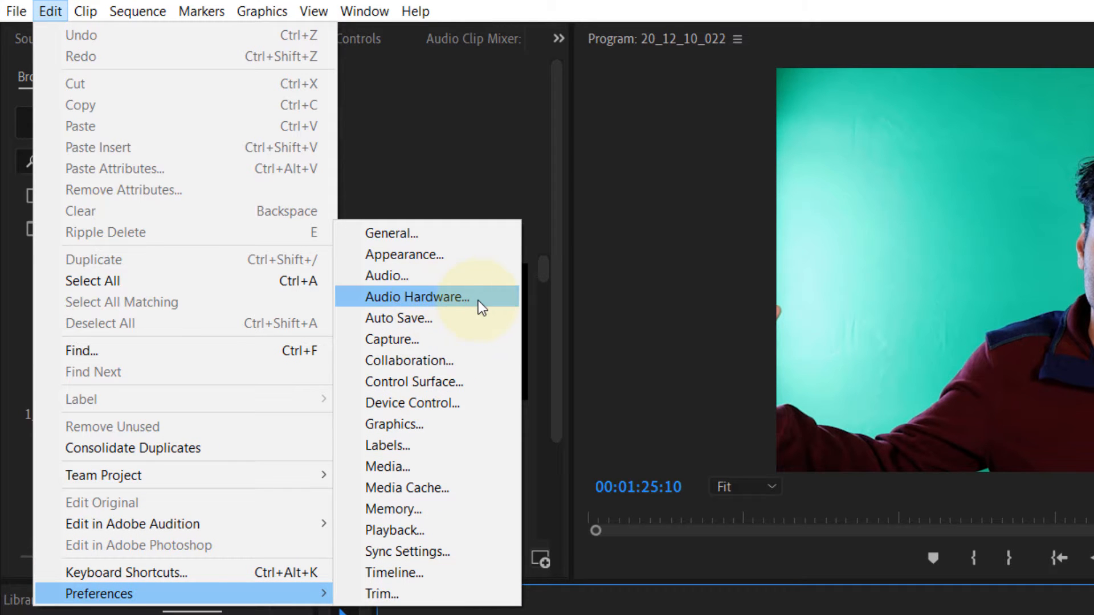
left_click(417, 296)
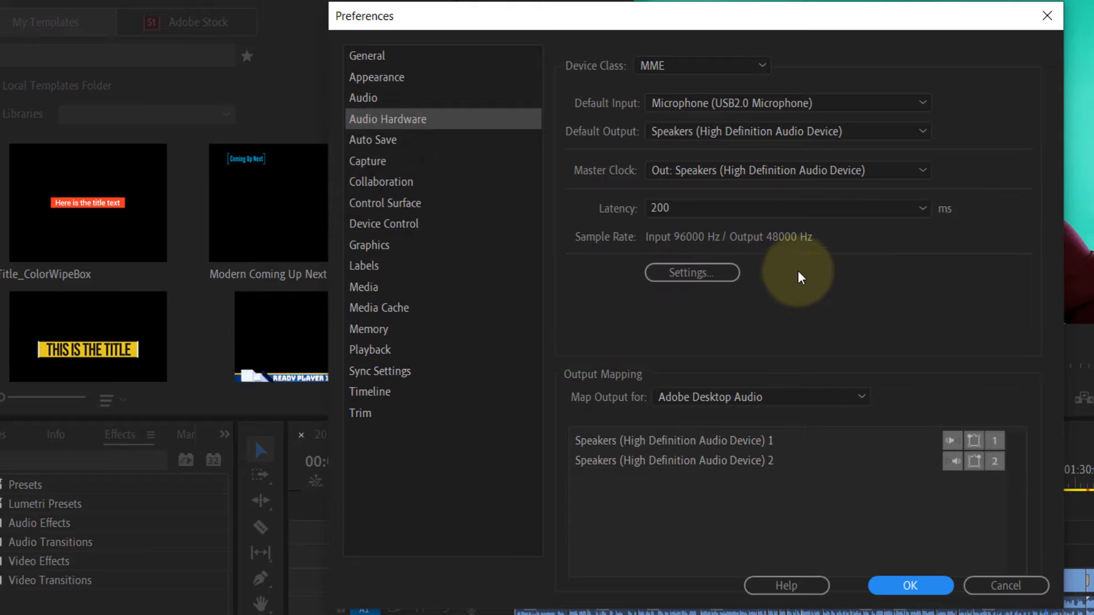
mouse_move(701, 144)
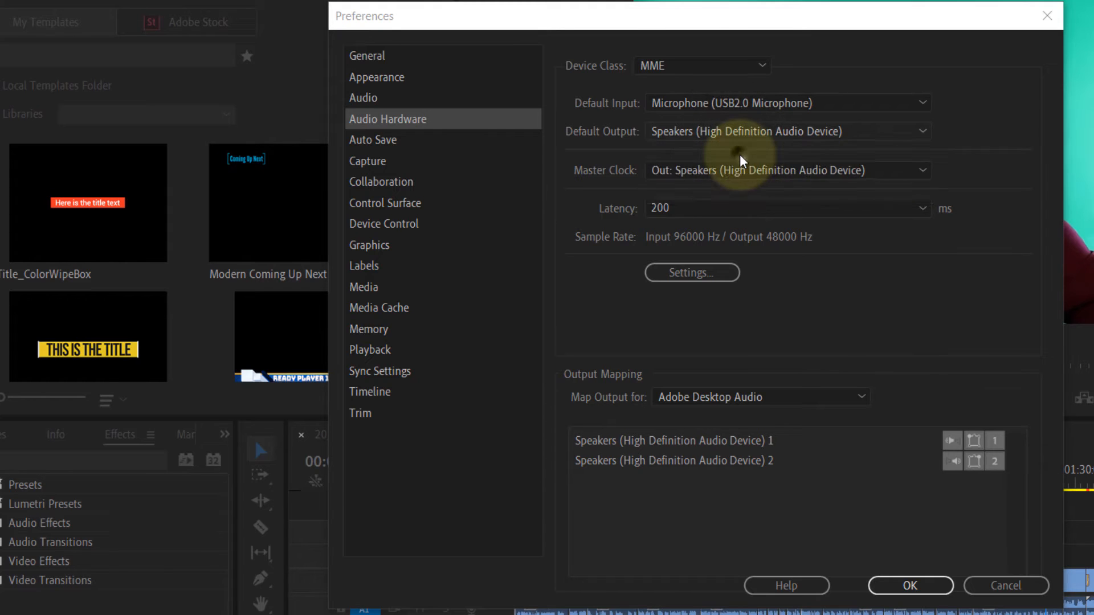
left_click(787, 131)
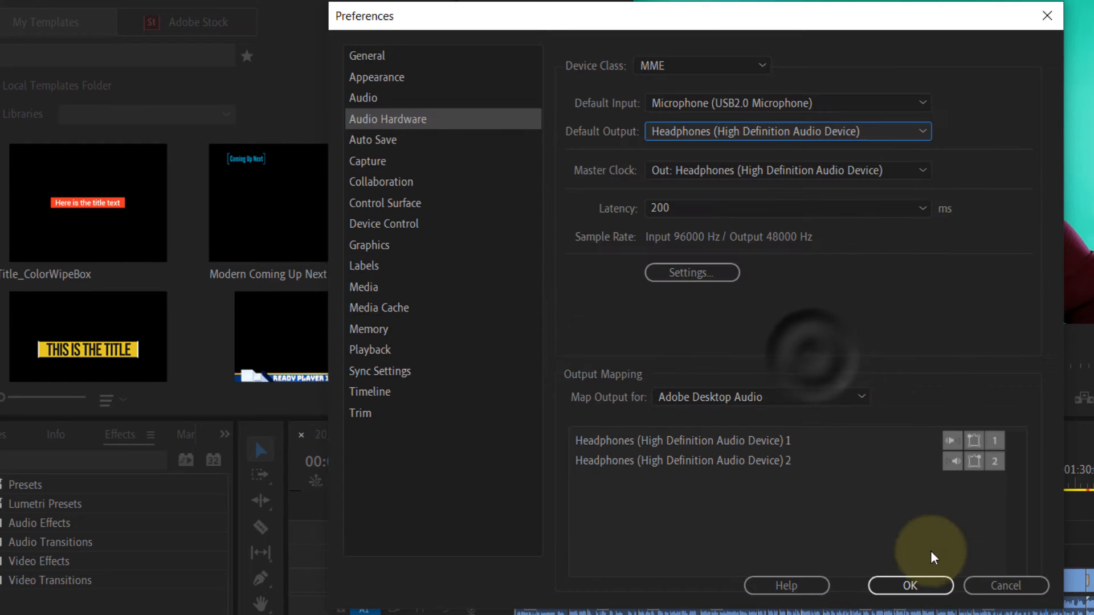
left_click(909, 585)
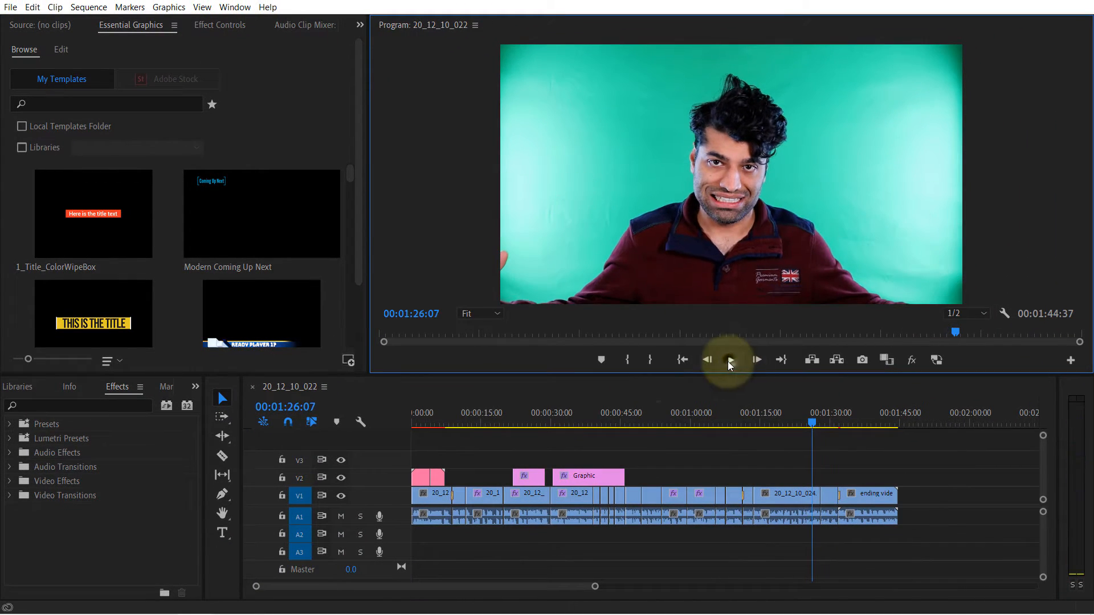
left_click(730, 359)
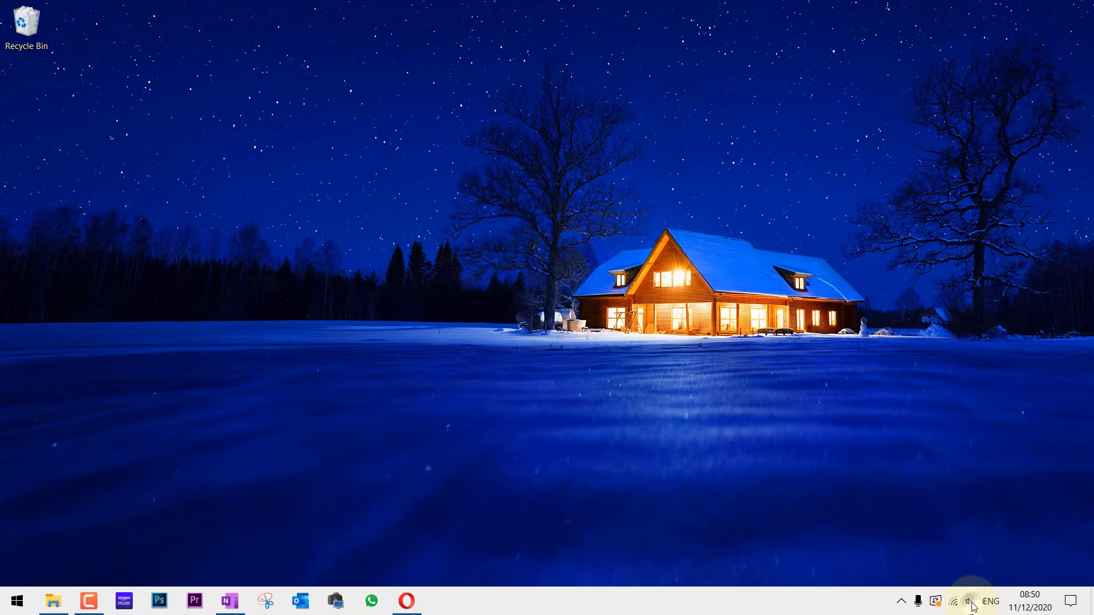
left_click(968, 600)
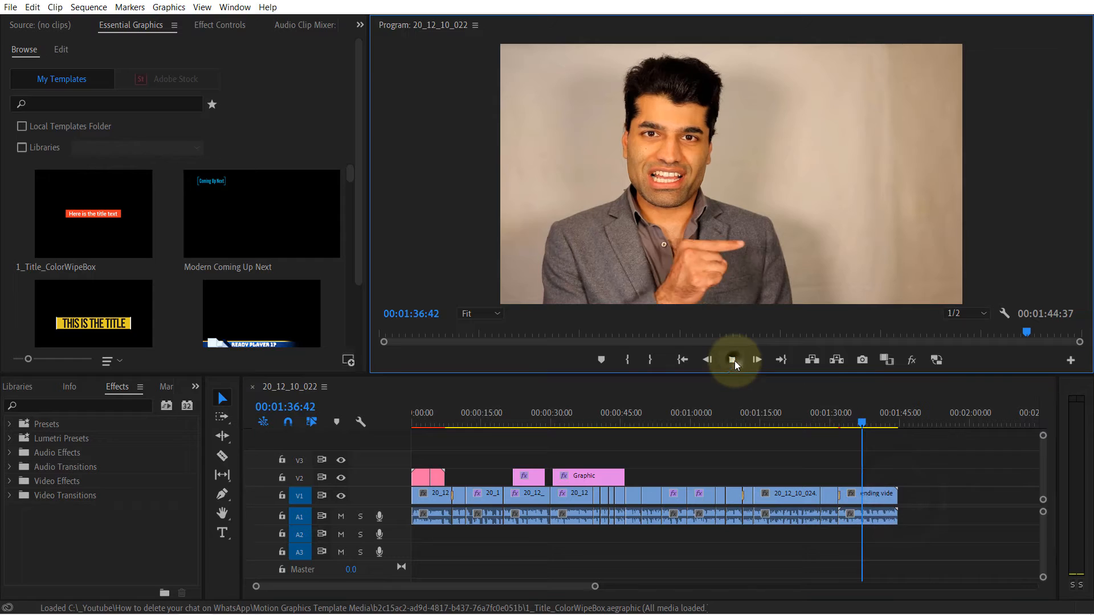
left_click(732, 359)
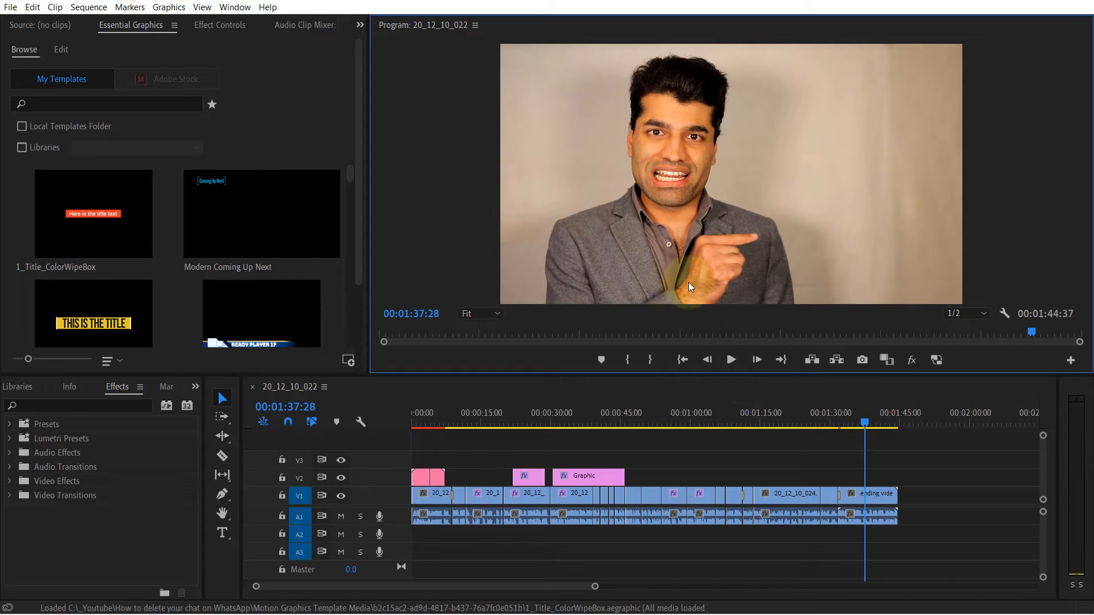
mouse_move(799, 377)
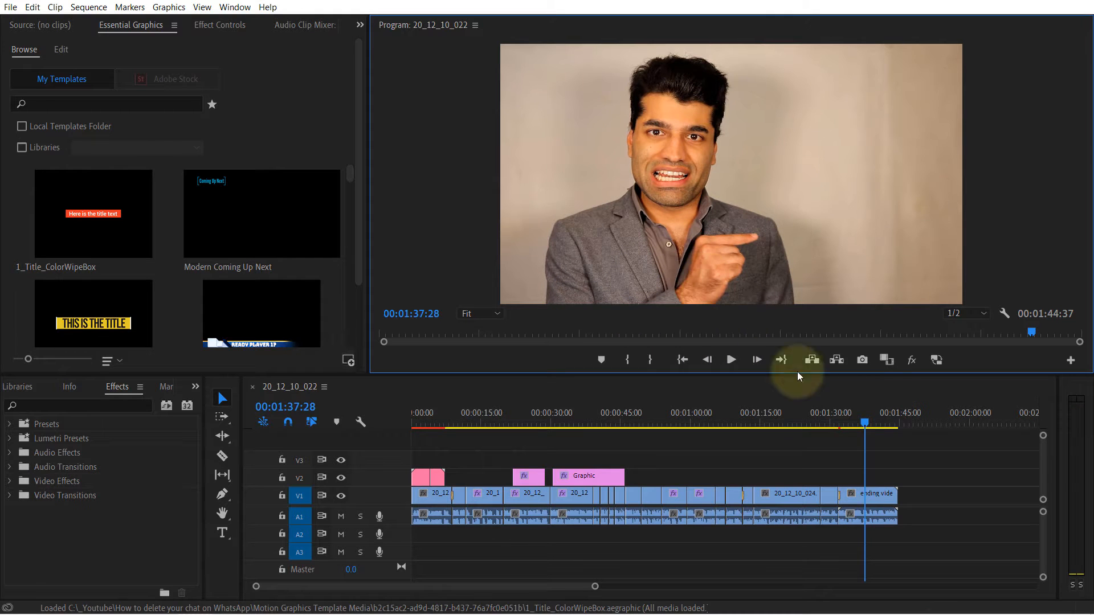
left_click(952, 600)
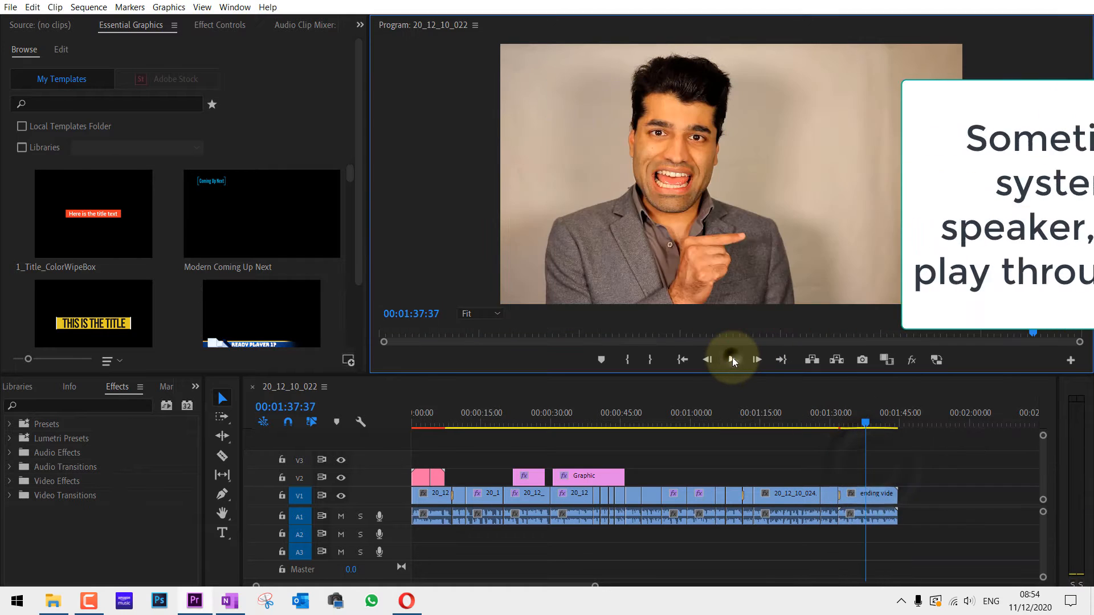
left_click(730, 359)
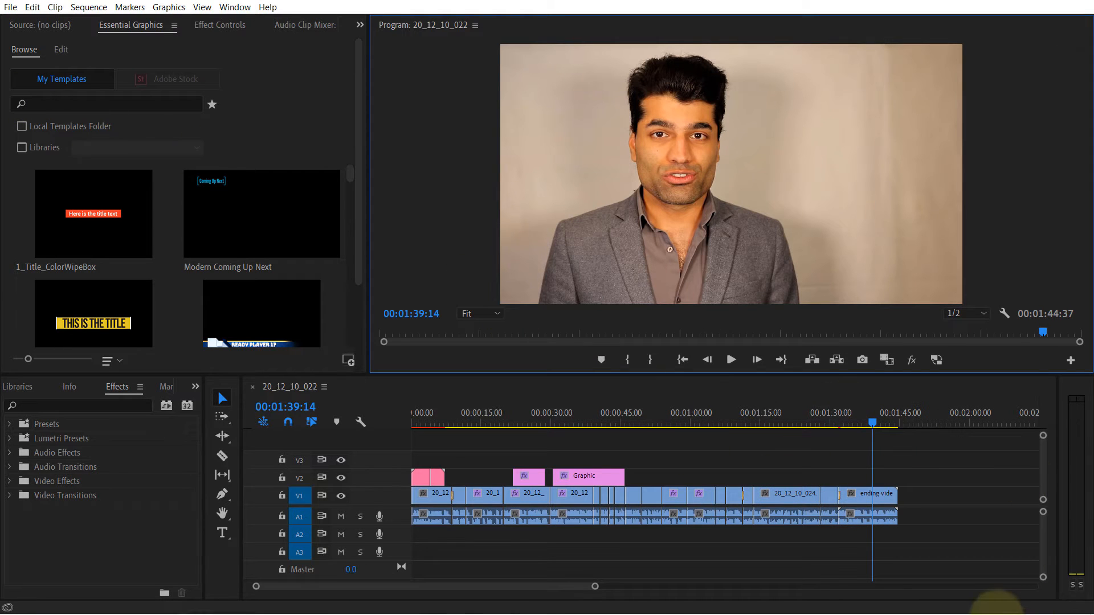
left_click(967, 600)
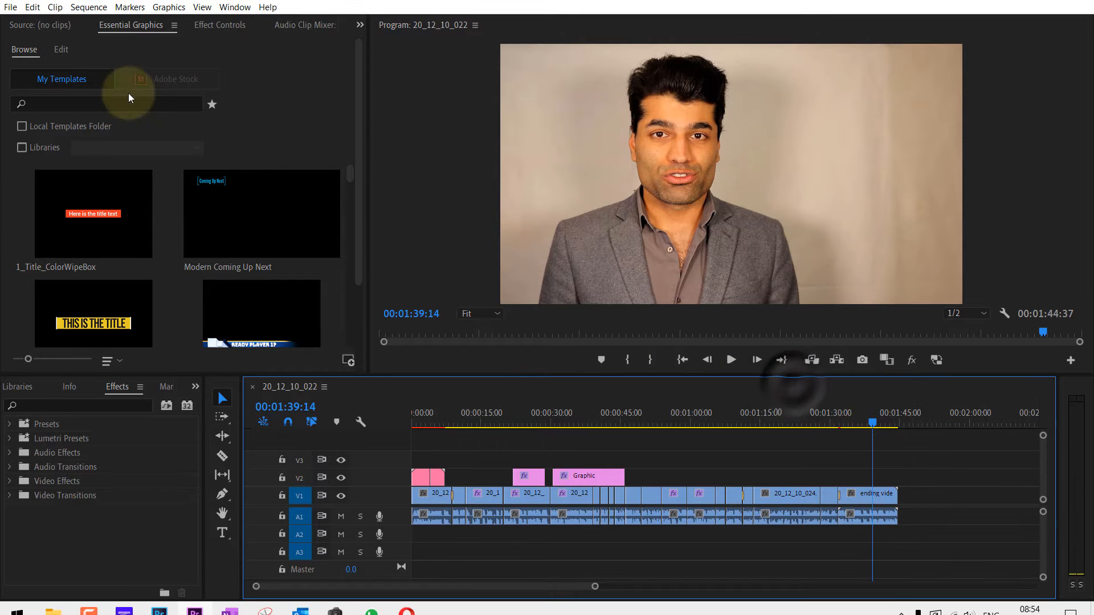
Switch Default Output back to Speakers, accept the warning, and play the sequence to test
left_click(31, 6)
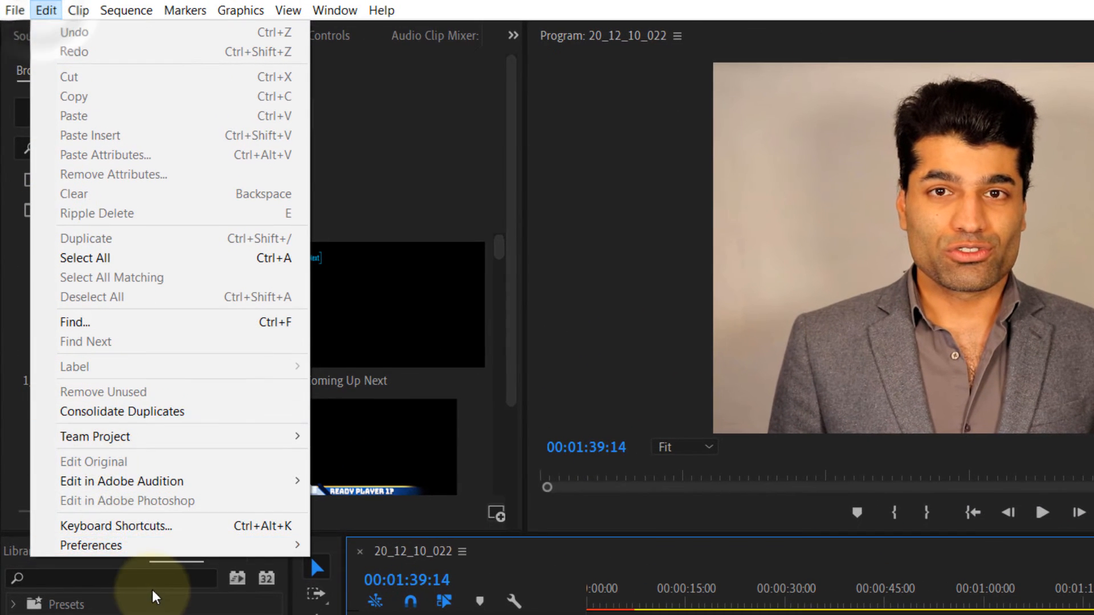
mouse_move(91, 545)
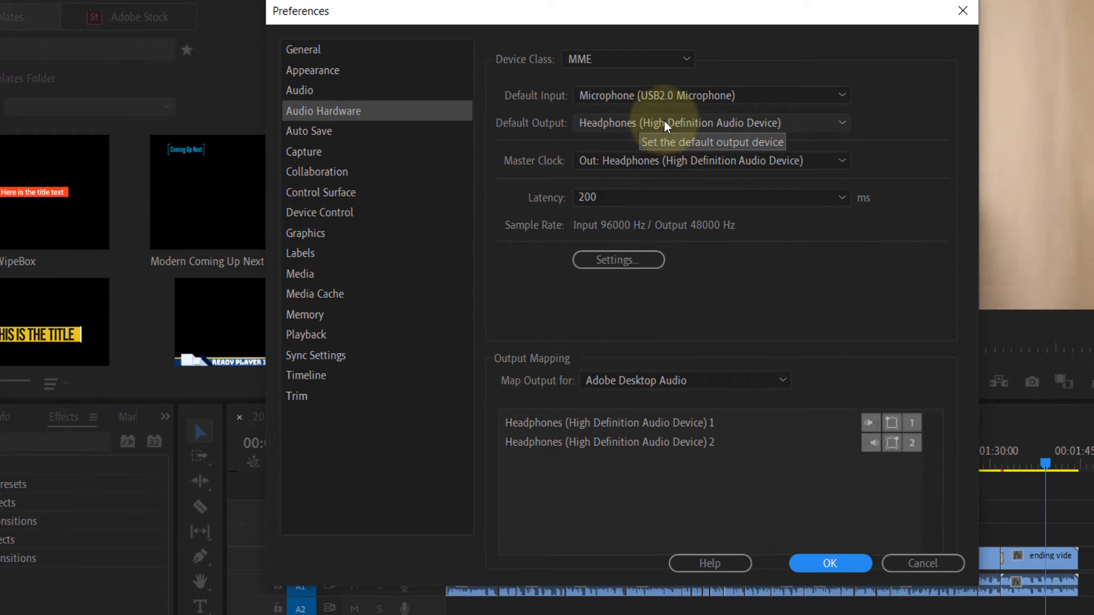
left_click(708, 122)
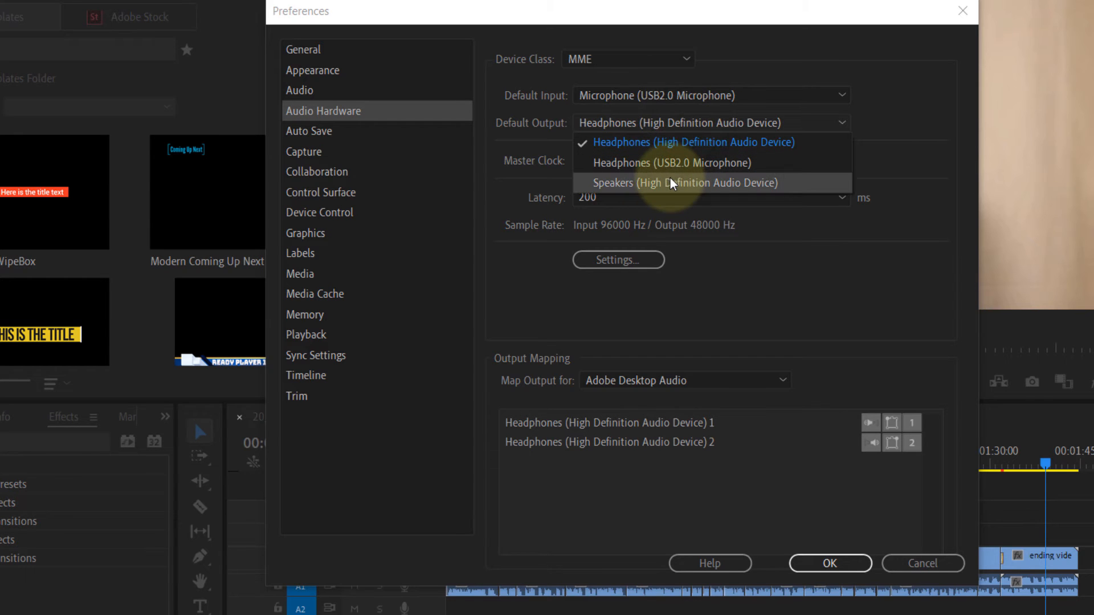
left_click(684, 182)
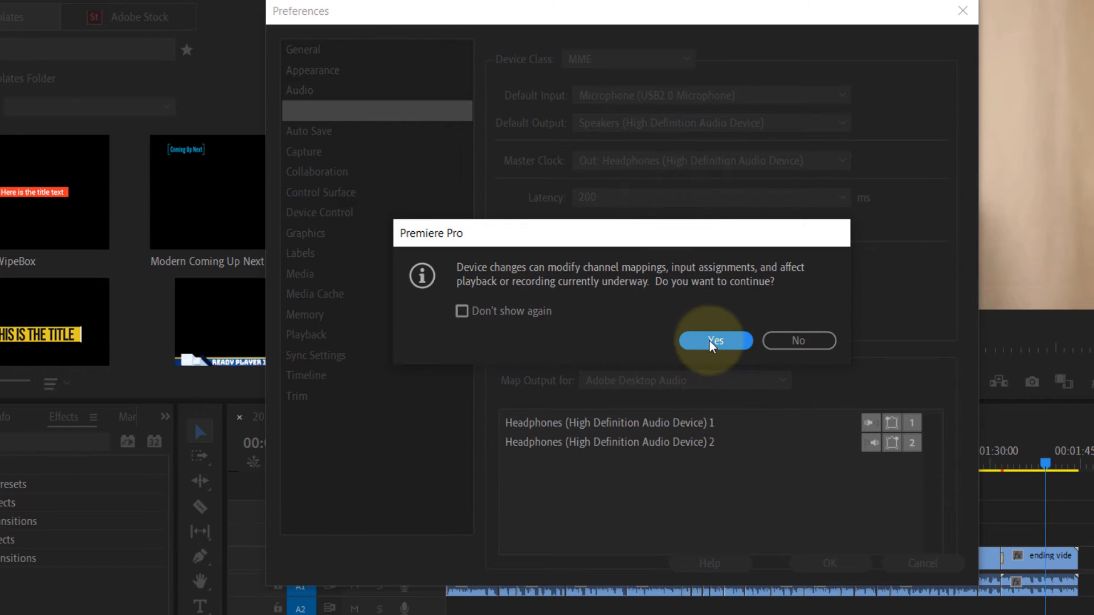
left_click(713, 341)
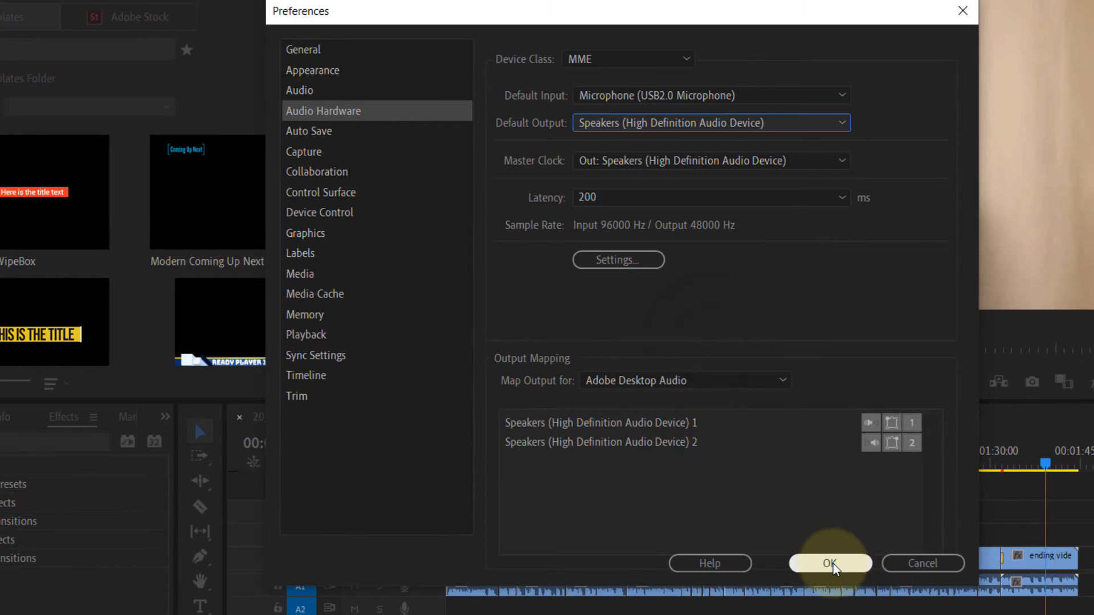
left_click(830, 563)
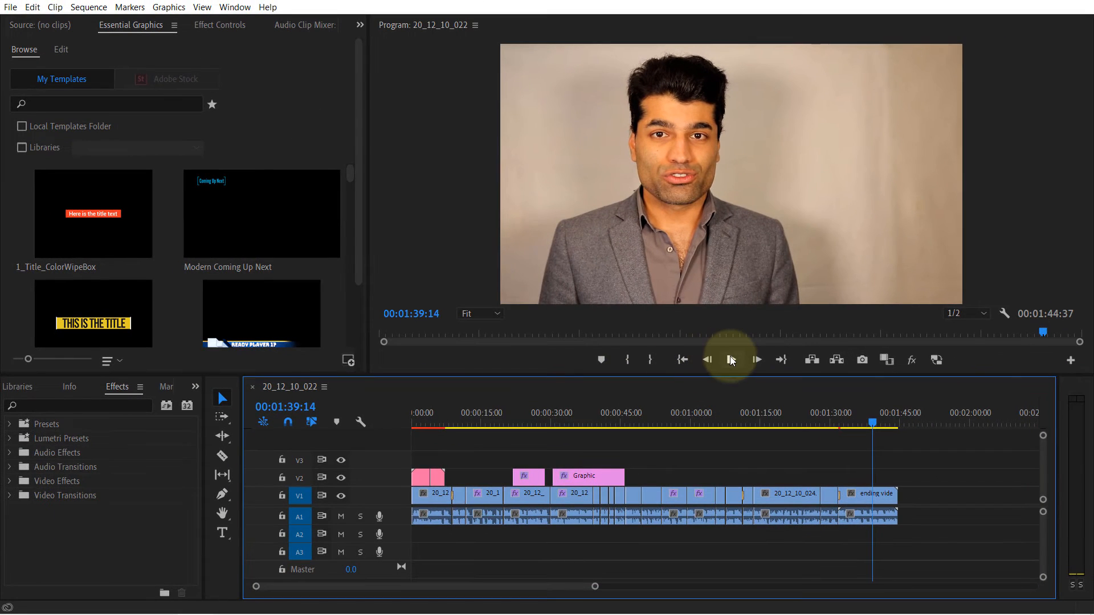
left_click(731, 359)
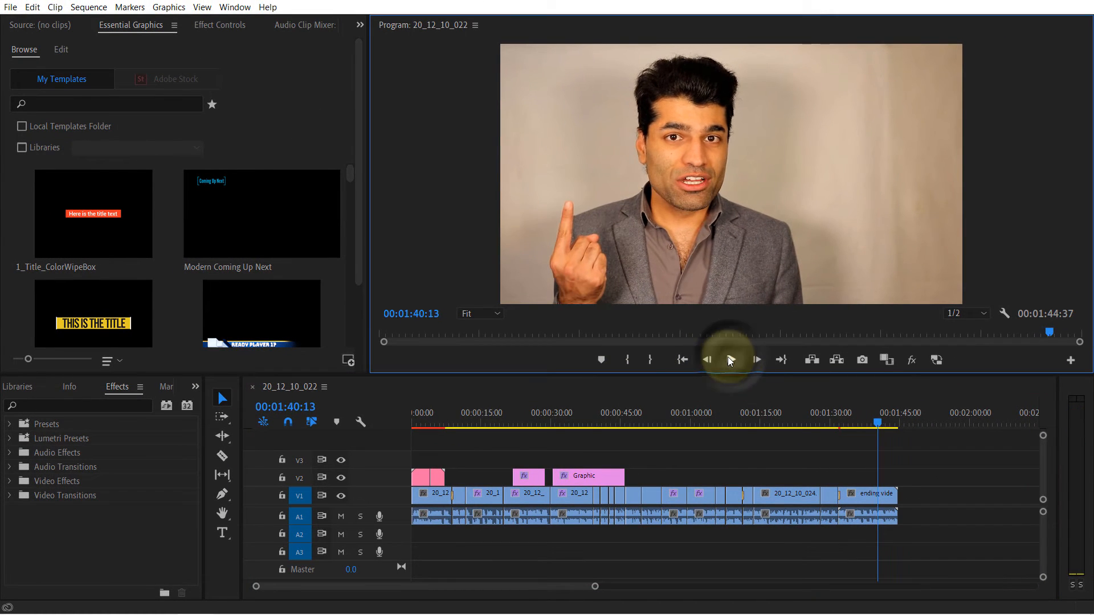